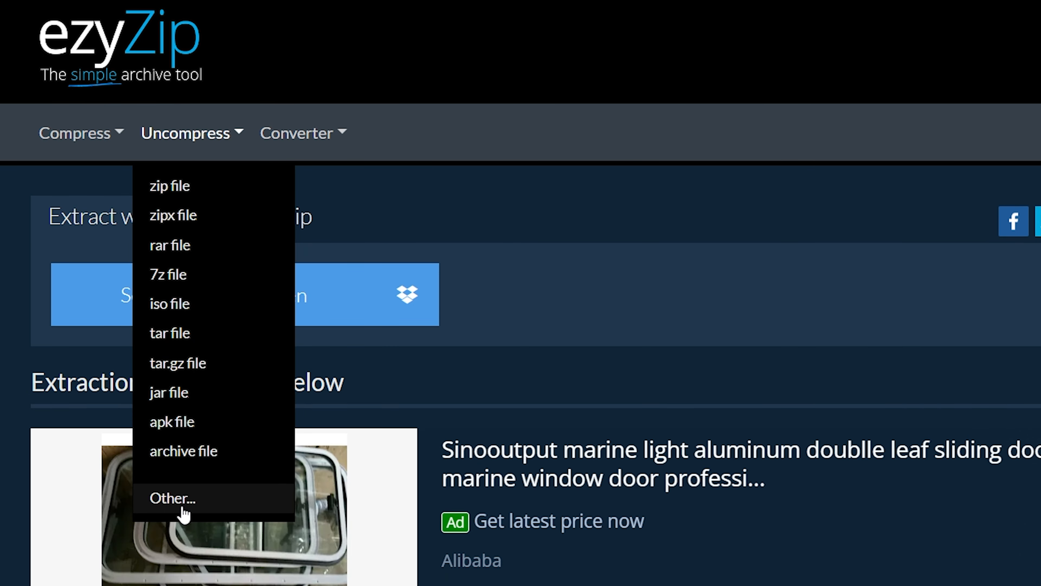
# Load filesample.whl into the Extract whl file page so its four files are listed
pyautogui.click(172, 498)
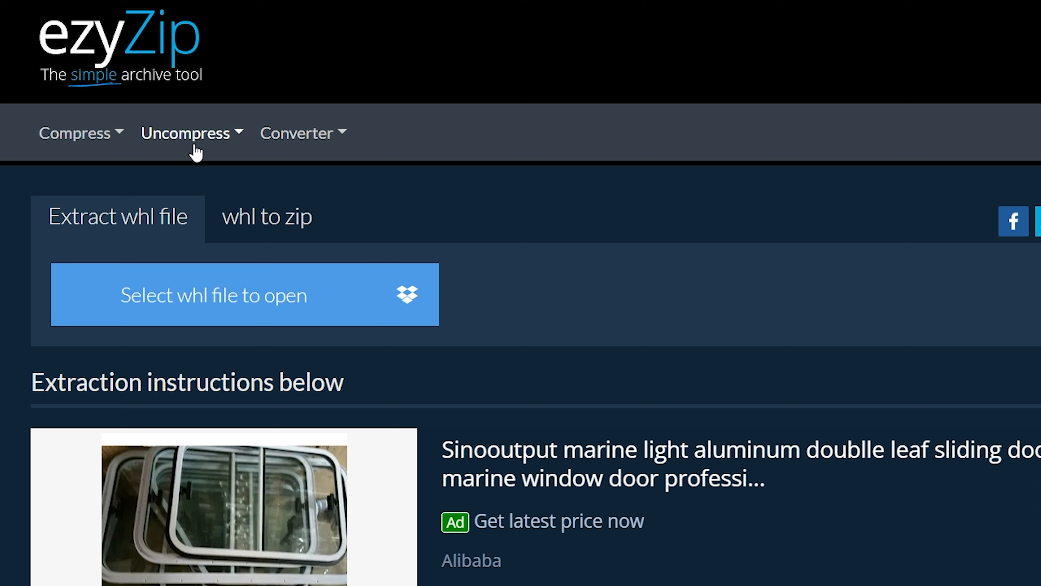
pyautogui.click(244, 295)
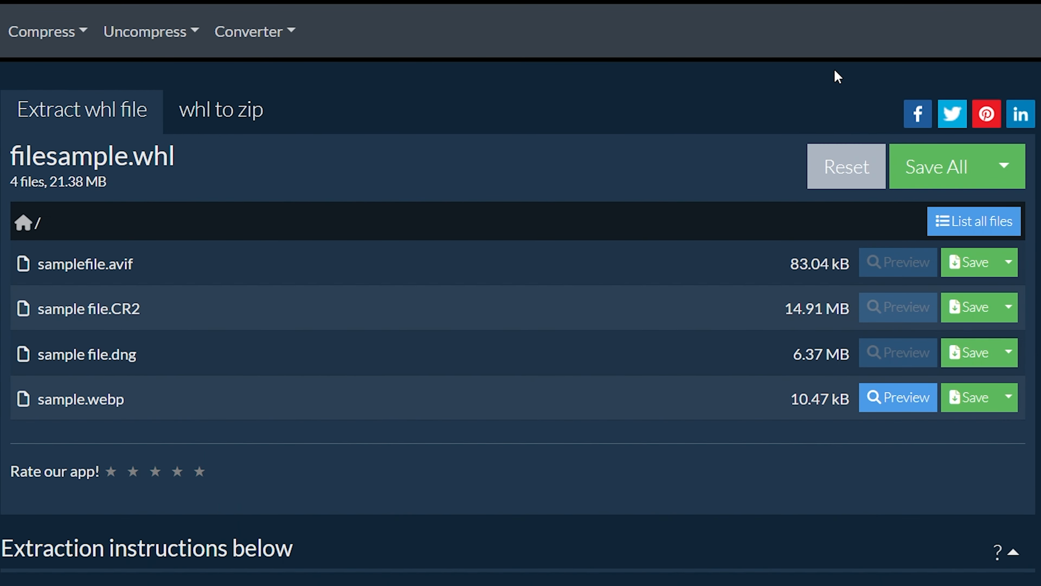